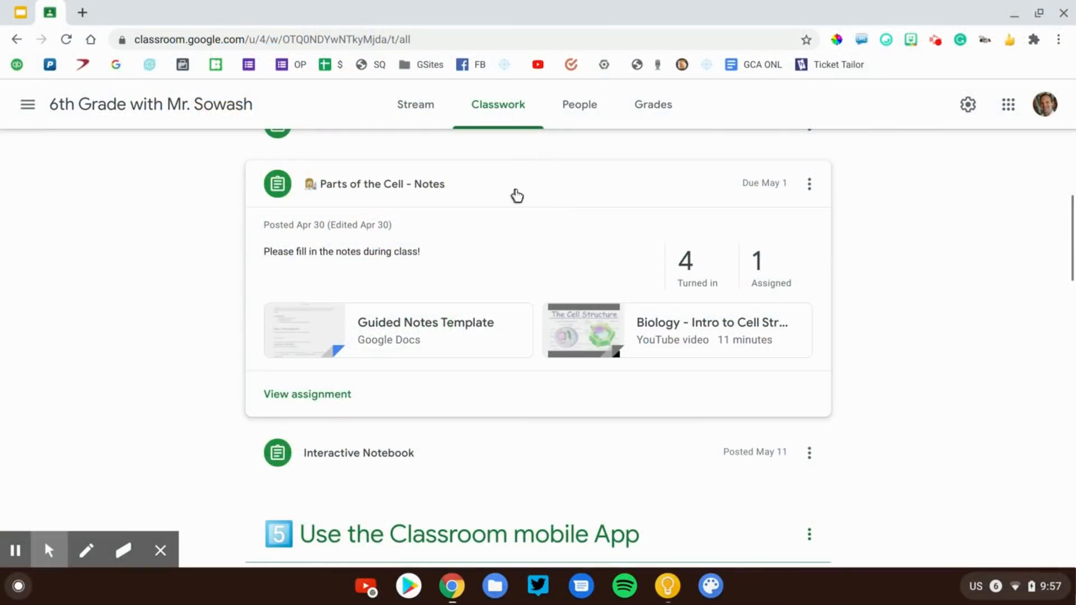
- Open Susan Pevensie's Interactive Notebook slides from the assignment's Student work for grading
left_click(359, 452)
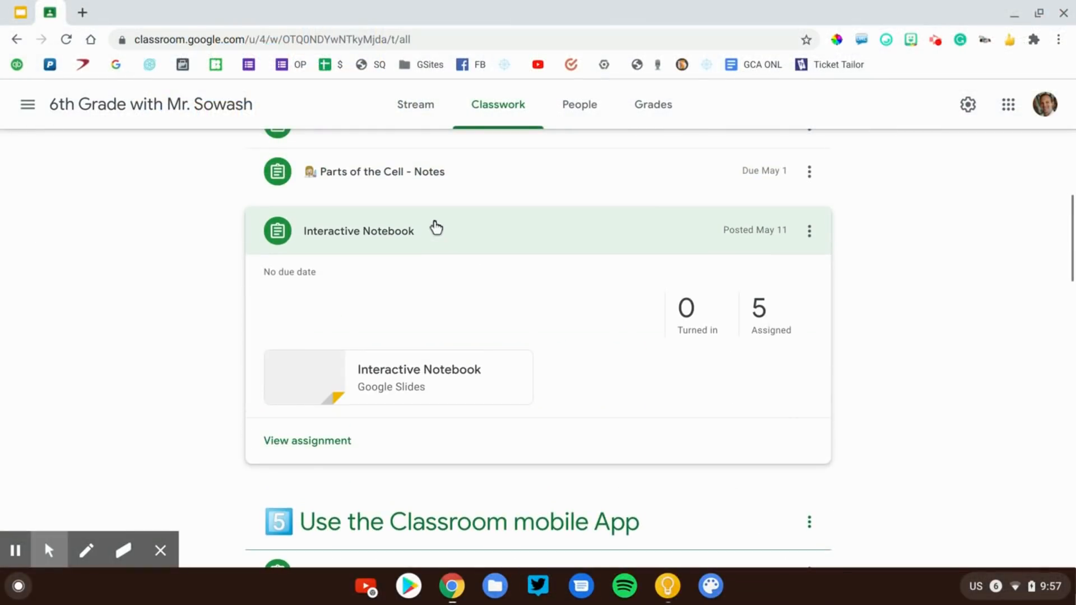
left_click(307, 441)
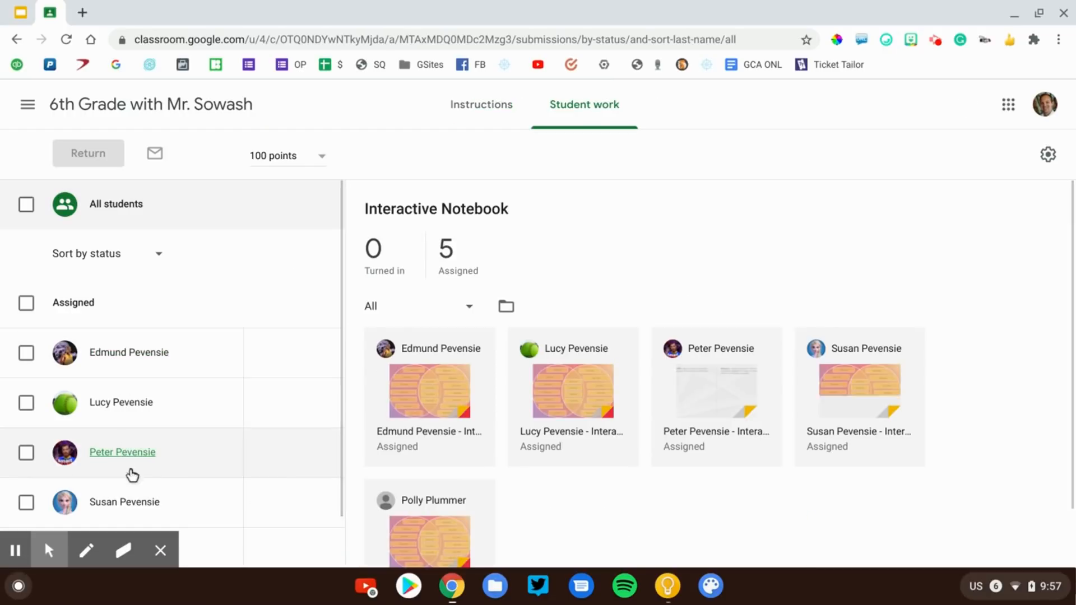
left_click(859, 391)
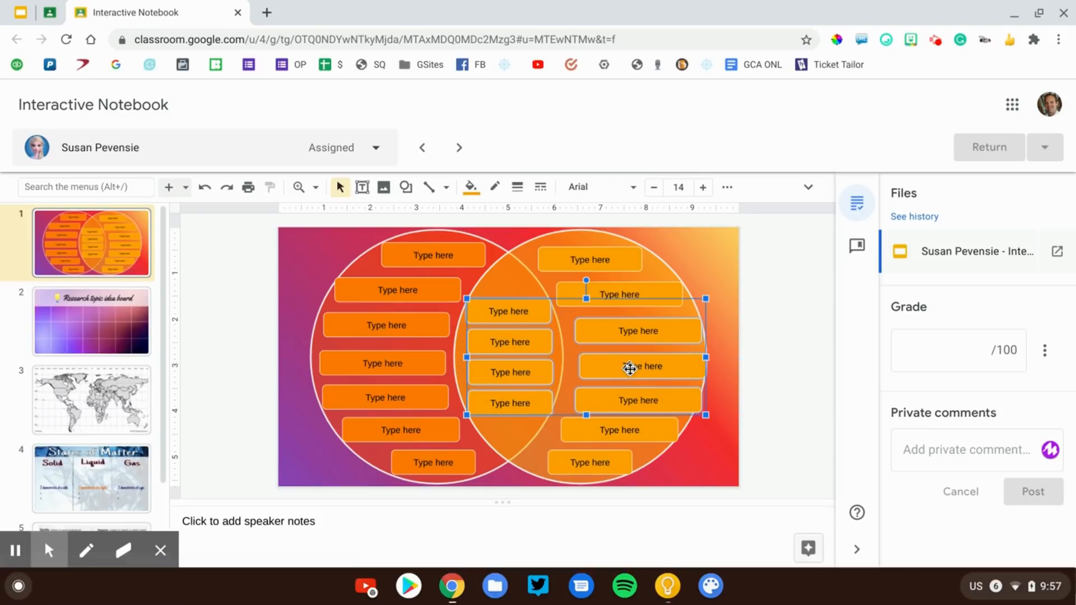
- Record a Mote voice note on the Venn diagram slide's selected shapes so its link fills a comment draft
left_click(628, 365)
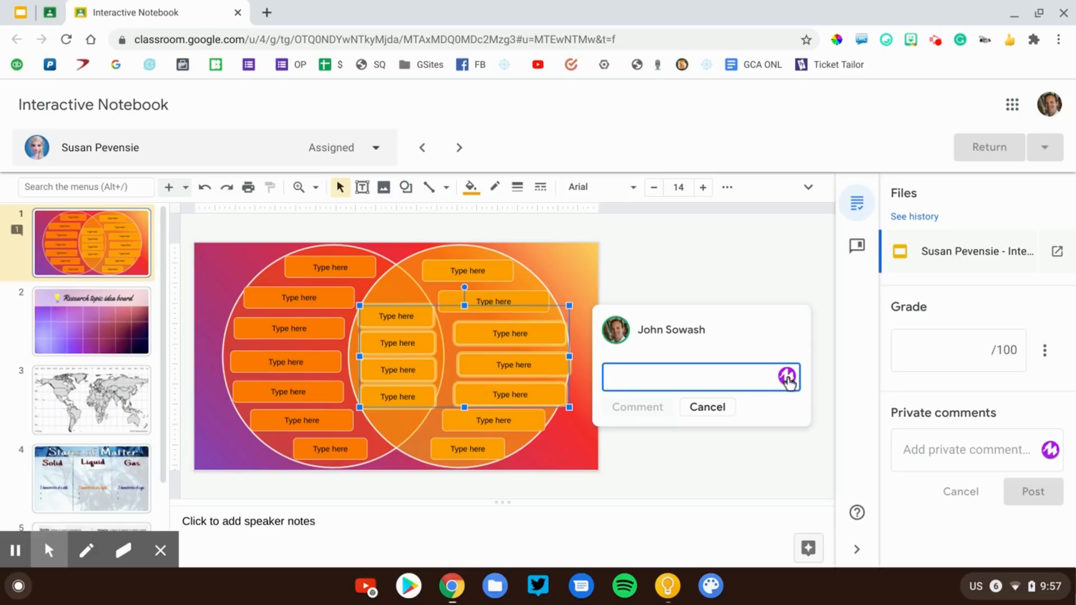
left_click(788, 377)
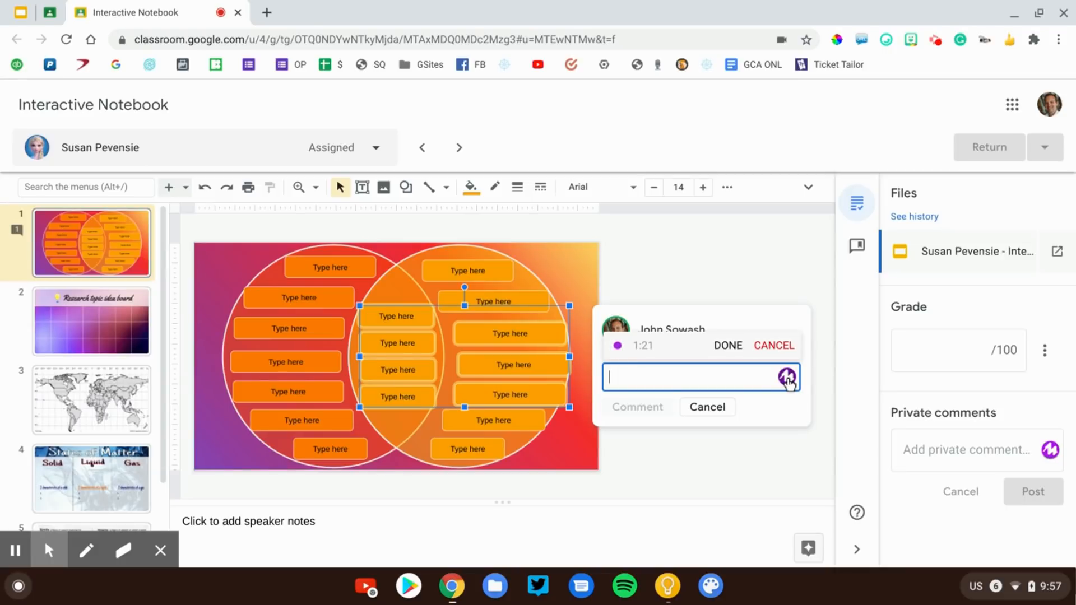
left_click(731, 345)
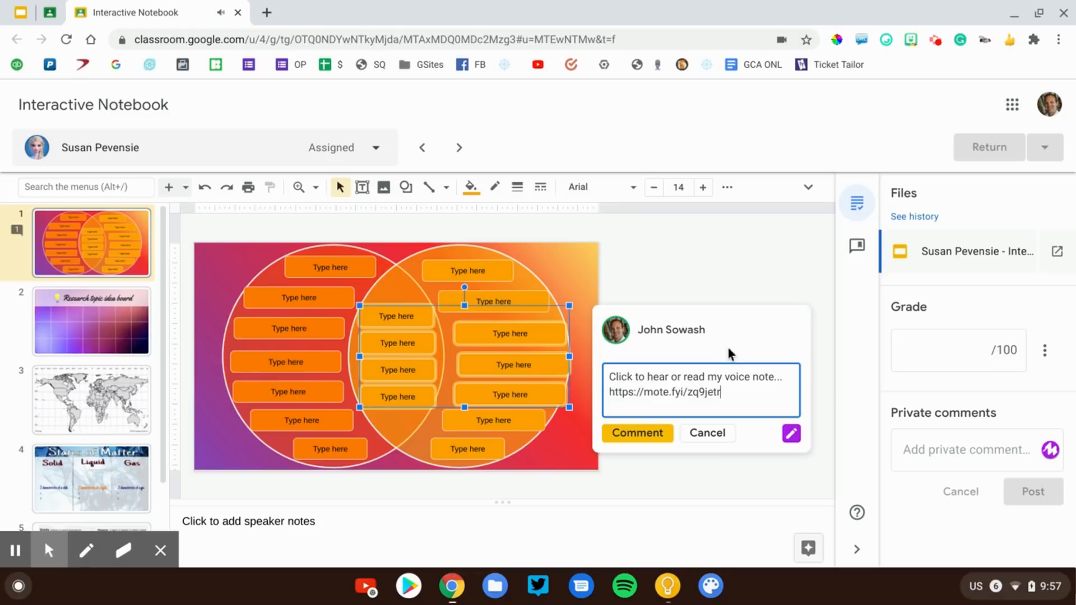
- Post the voice-note comment, play the Mote recording back and pause it
left_click(637, 432)
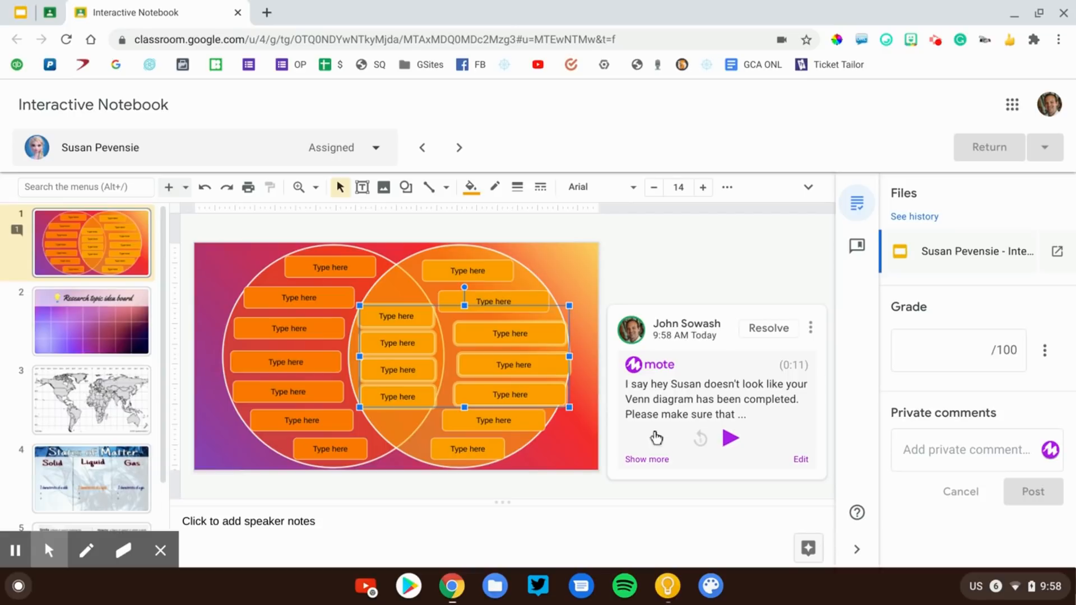
mouse_move(784, 457)
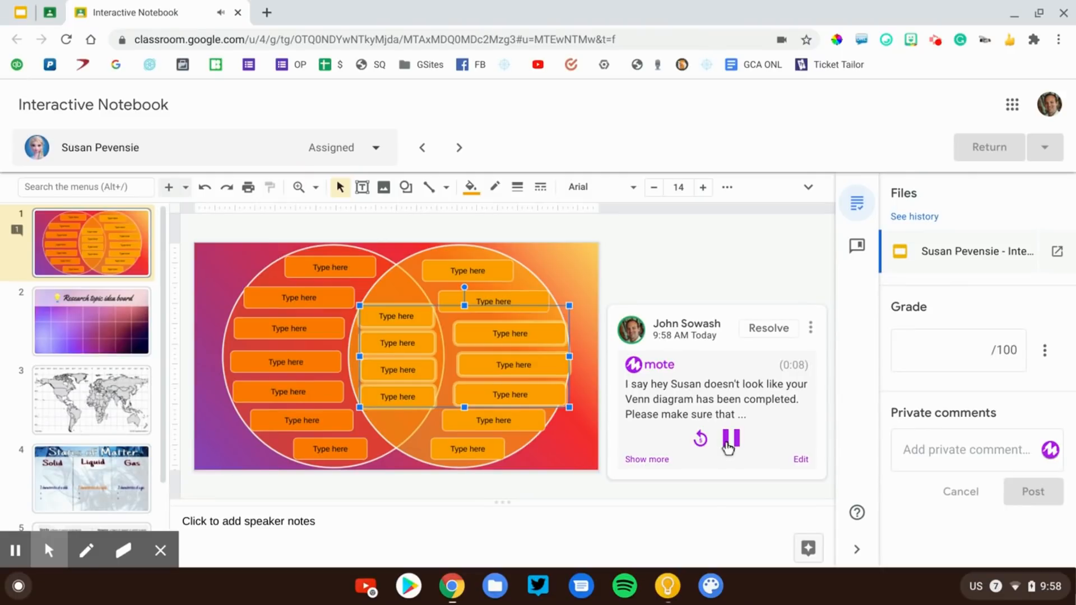
left_click(730, 439)
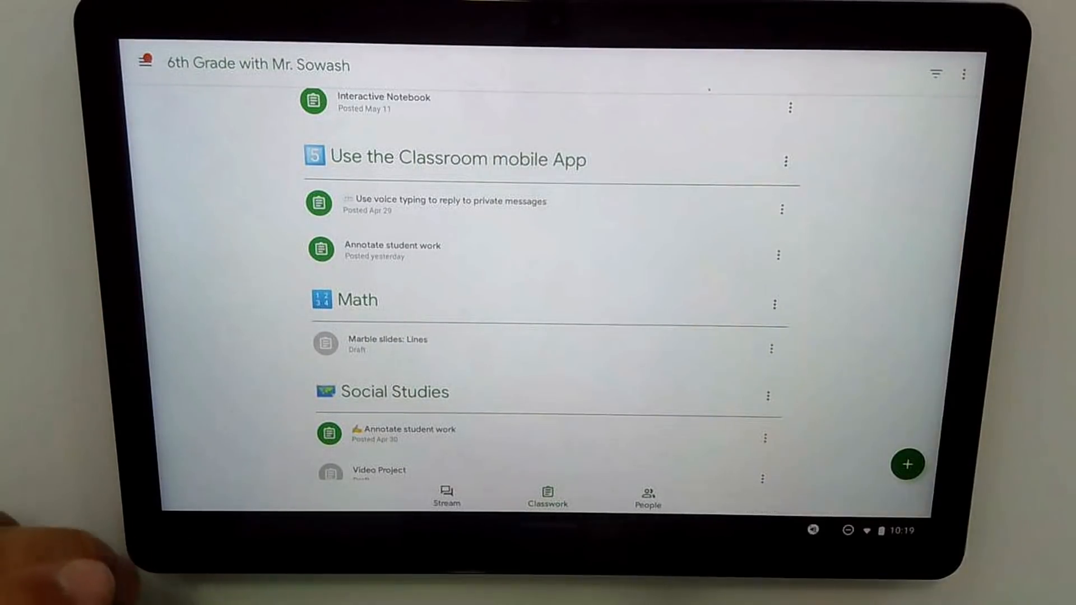
- Open the voice typing assignment's student work and move to Peter Pevensie's submission with his word-count question
left_click(451, 201)
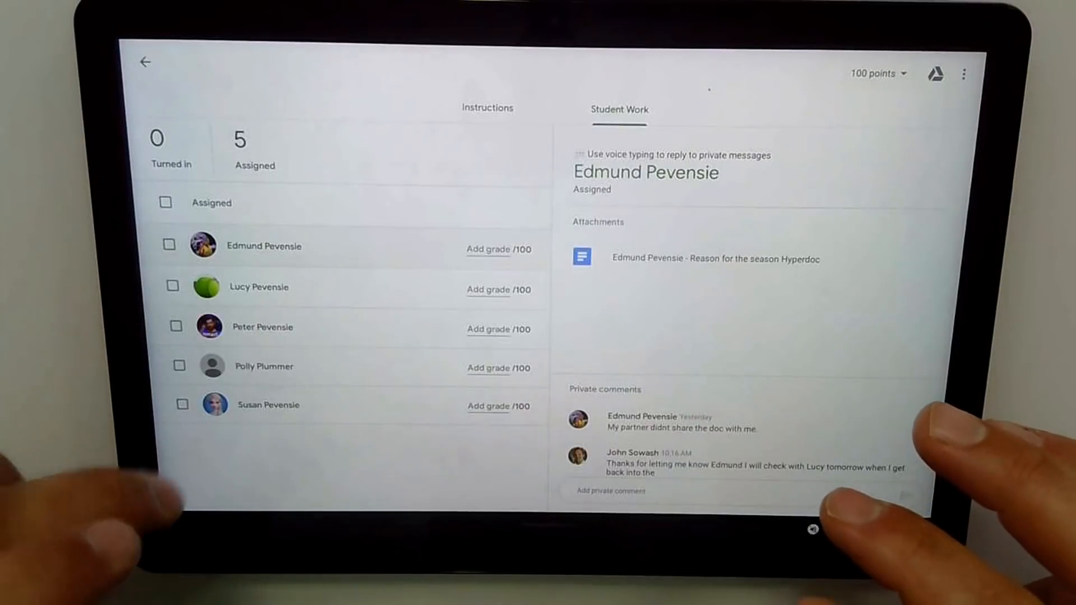
left_click(259, 287)
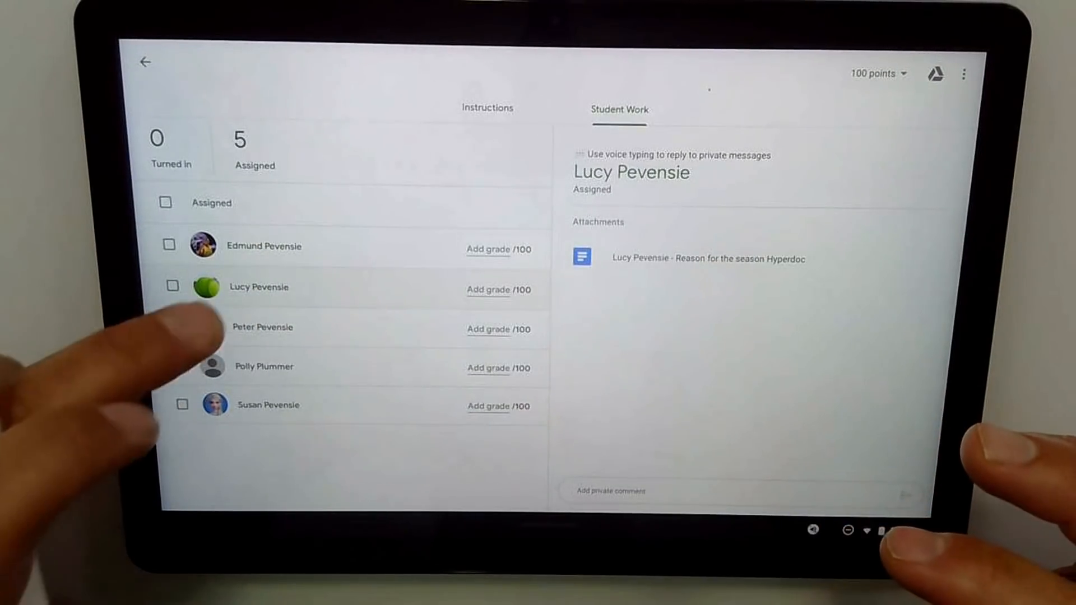
left_click(262, 328)
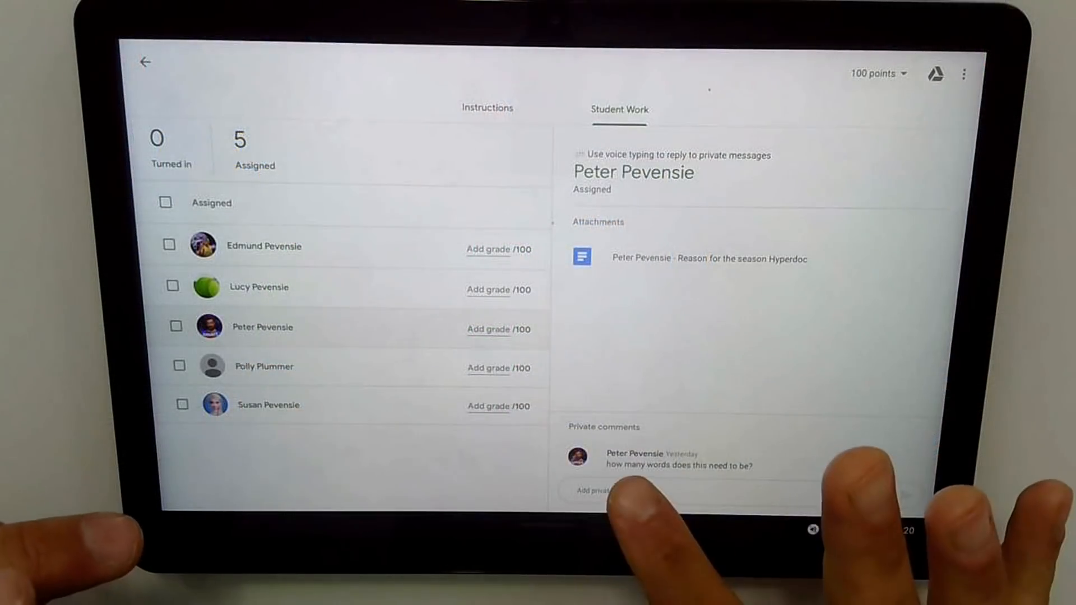
- Dictate a private reply to Peter that there is no minimum or maximum length, then return to Classwork
left_click(604, 489)
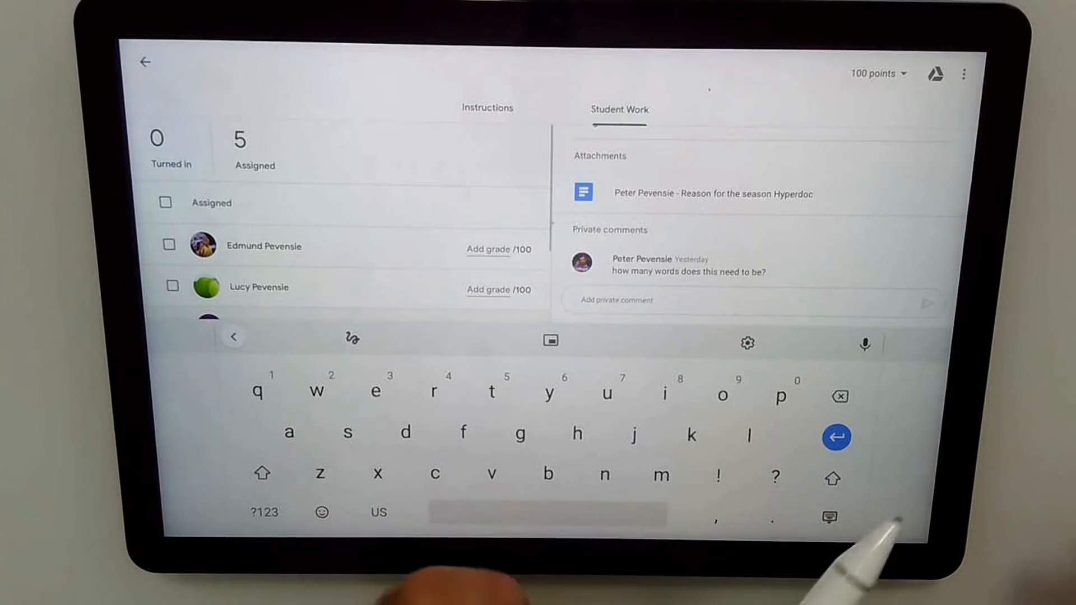
mouse_move(844, 385)
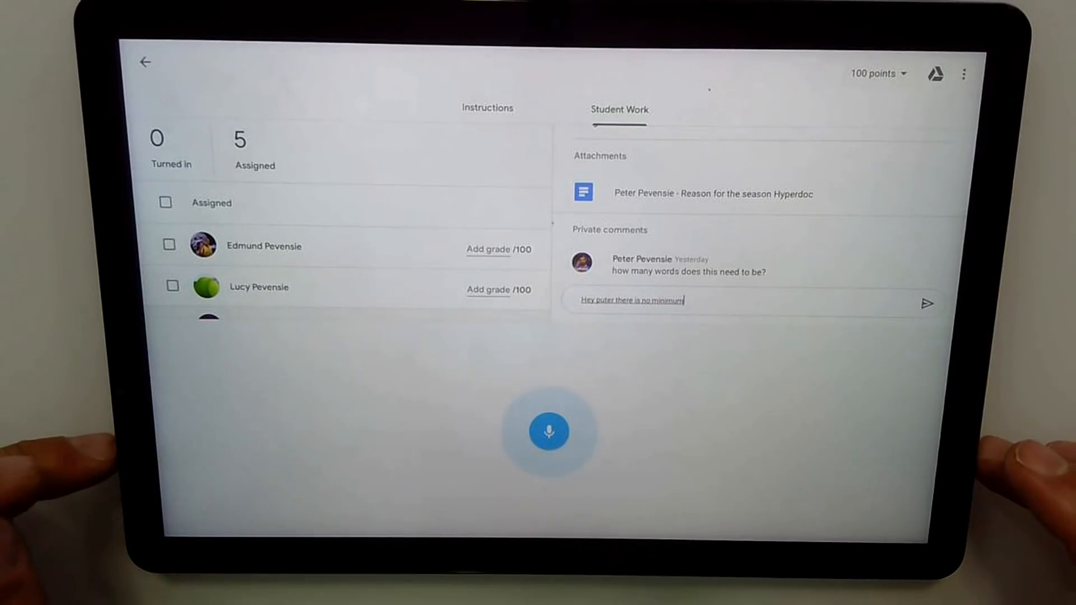
type("or maximum length for this")
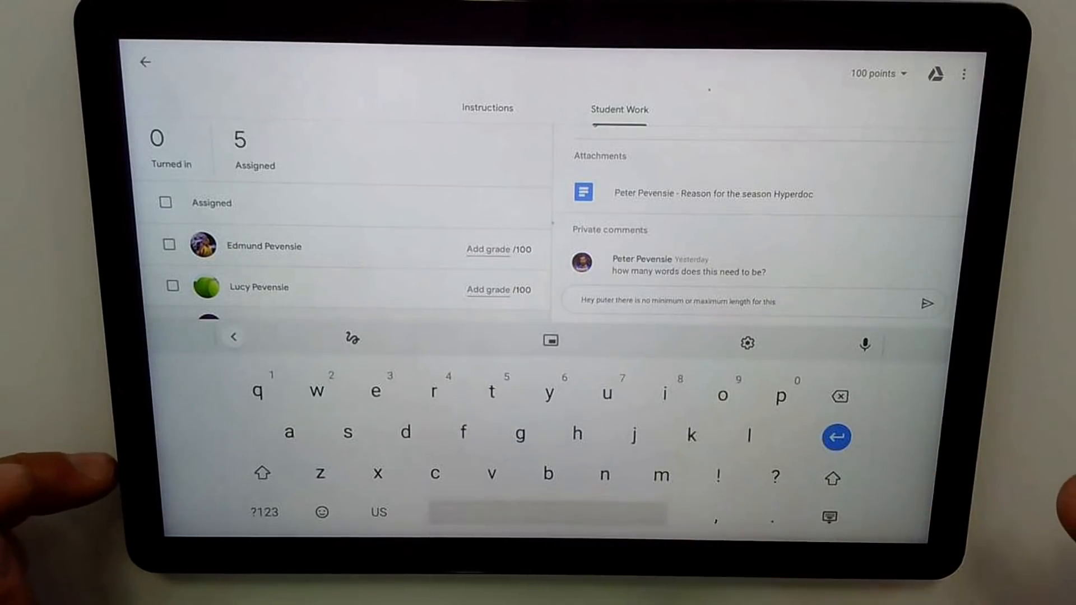
left_click(145, 62)
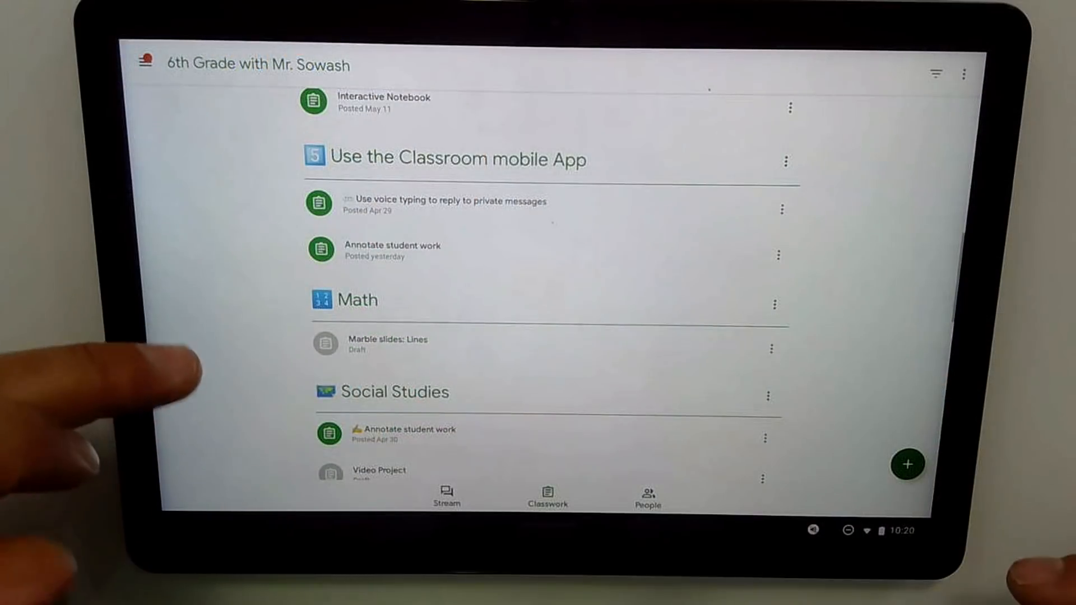
- Open Edmund Pevensie's Thesis Statement document from the Annotate student work submissions
left_click(393, 434)
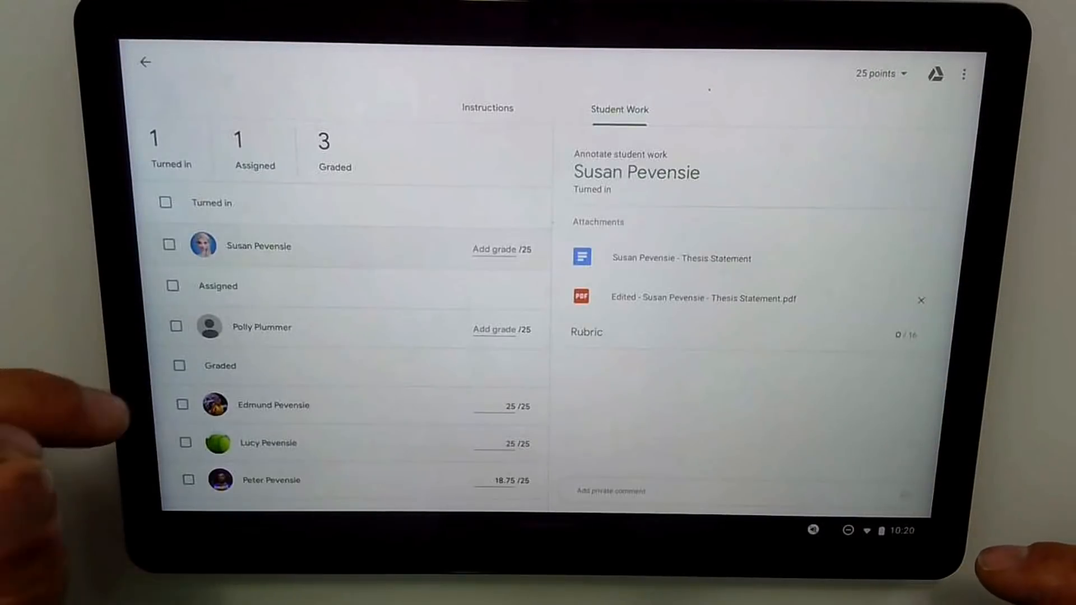
left_click(261, 328)
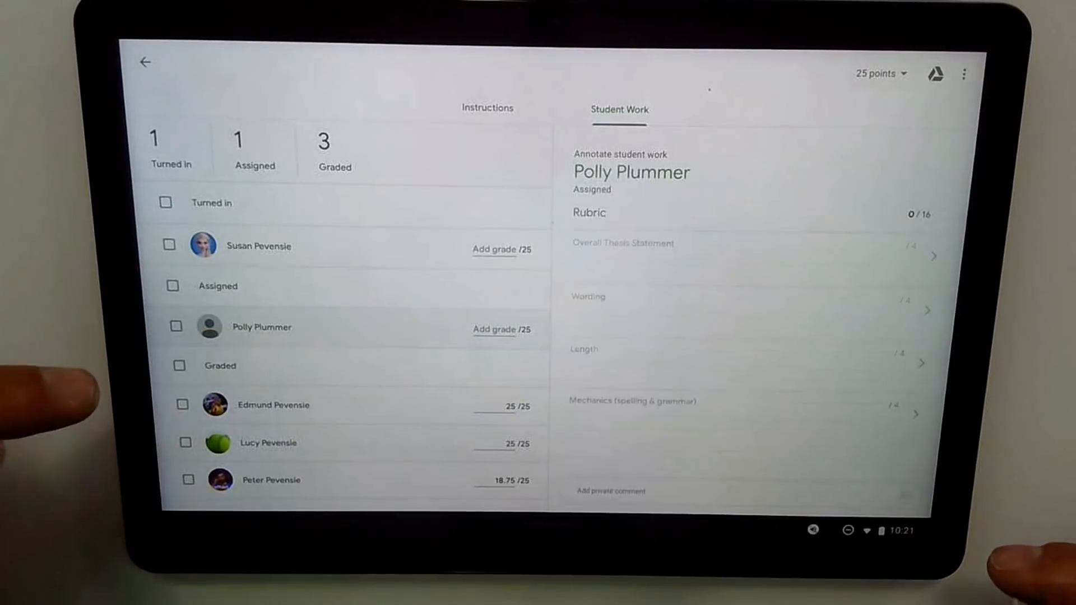
left_click(272, 405)
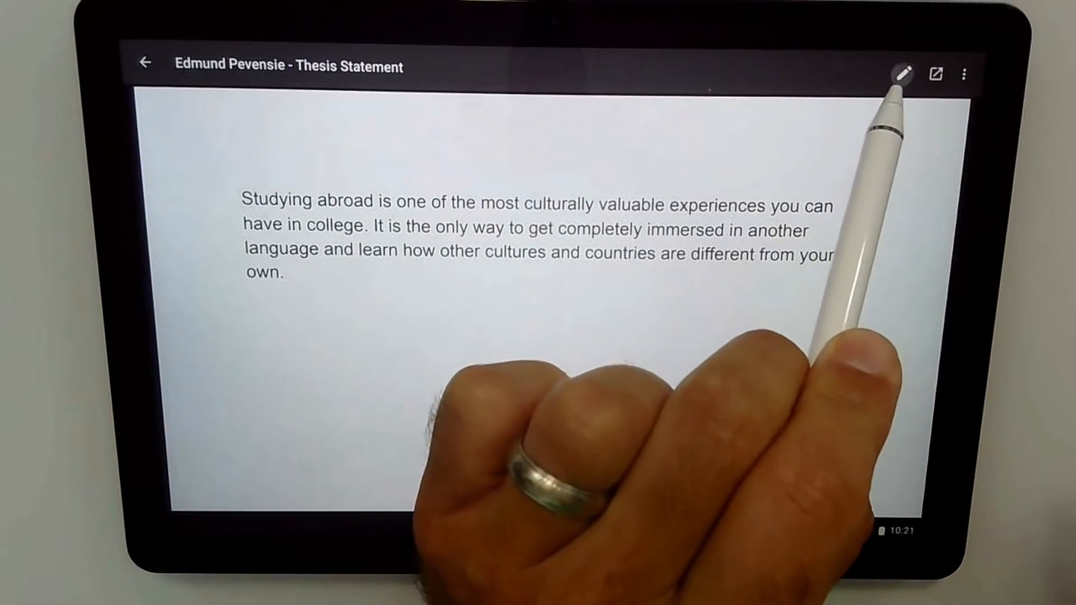
- Annotate Edmund's thesis statement with red pen circles and arrows plus a yellow highlight, then go back to Classwork
left_click(904, 74)
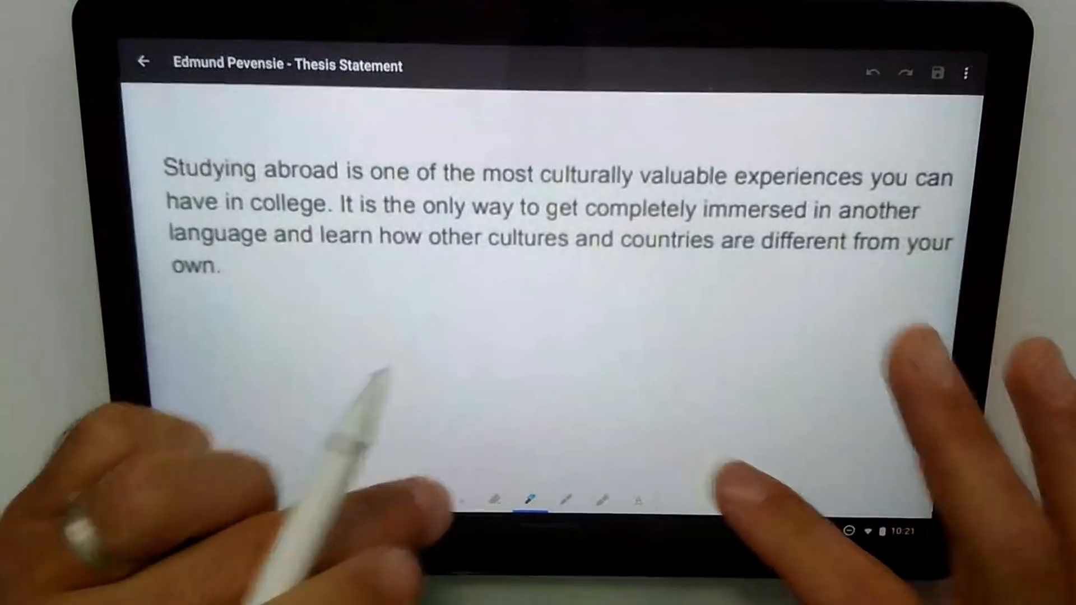
left_click(532, 495)
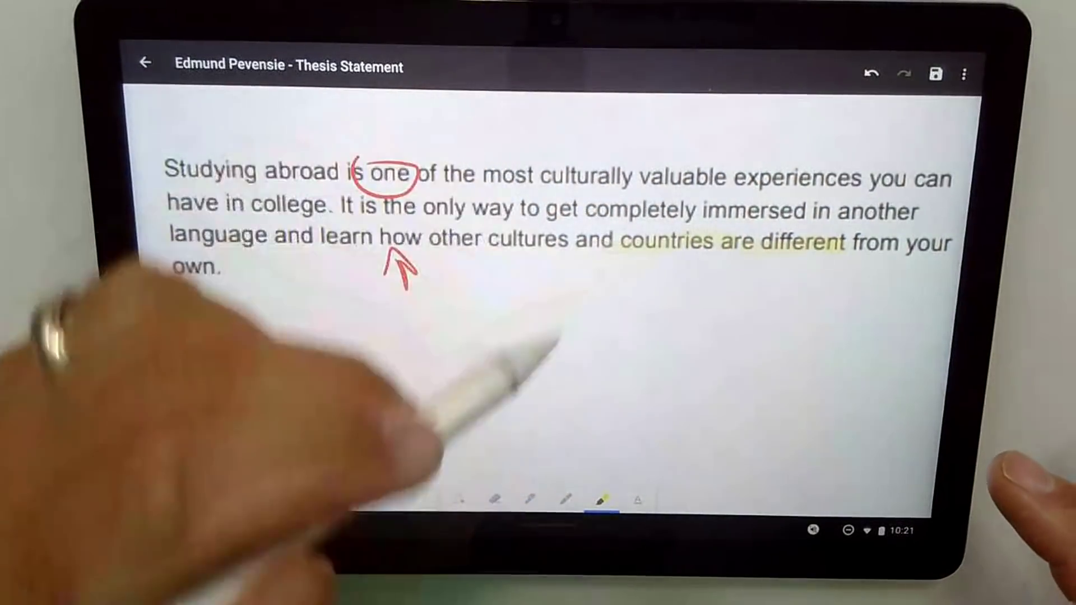
left_click(529, 499)
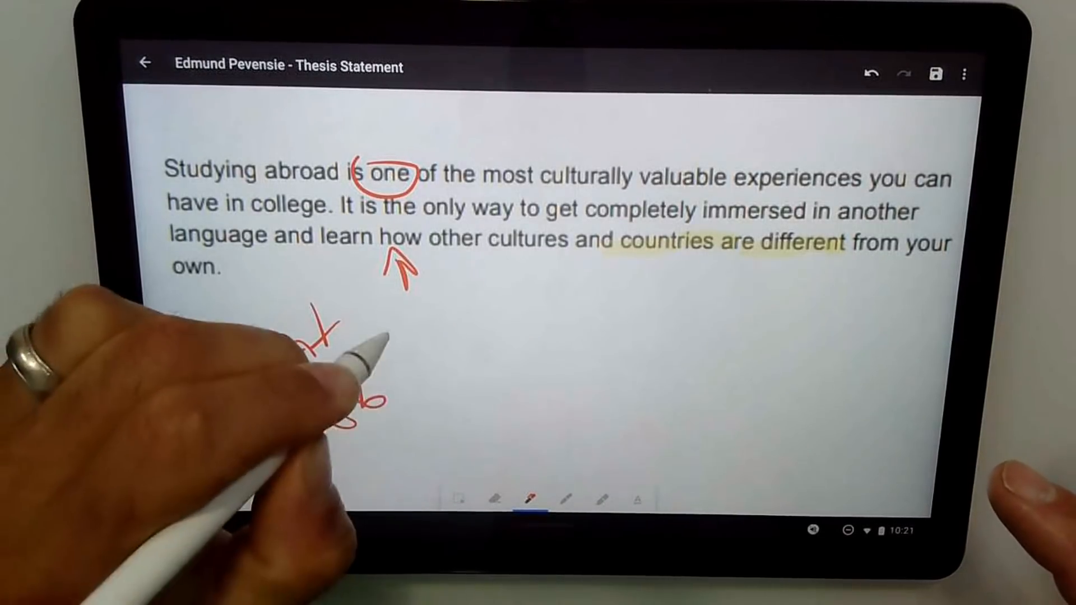
left_click(145, 63)
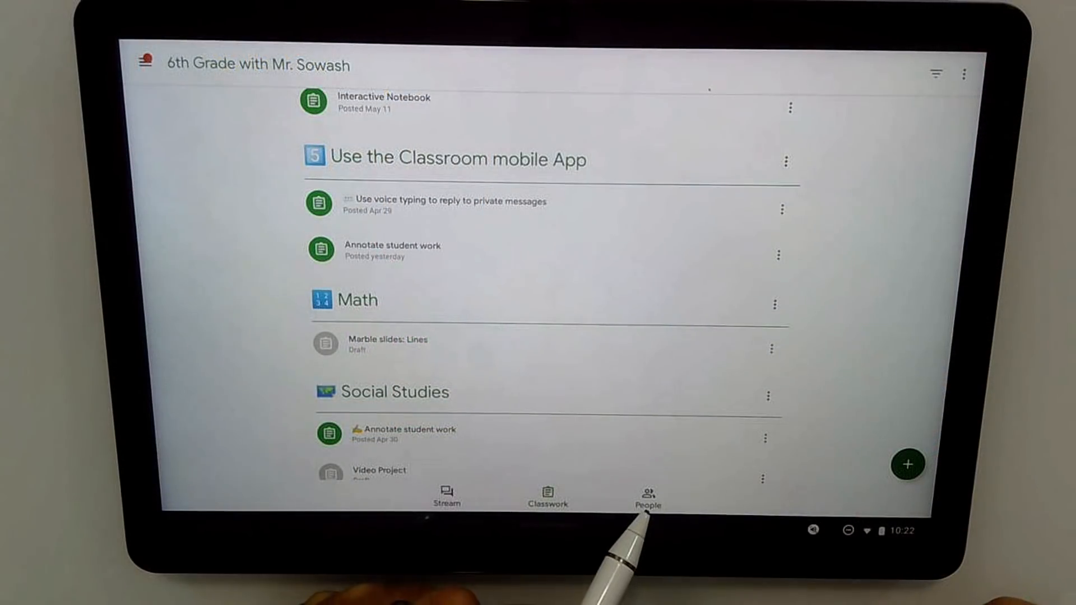
- Launch the Student selector from the class's People list and start random picking
left_click(645, 494)
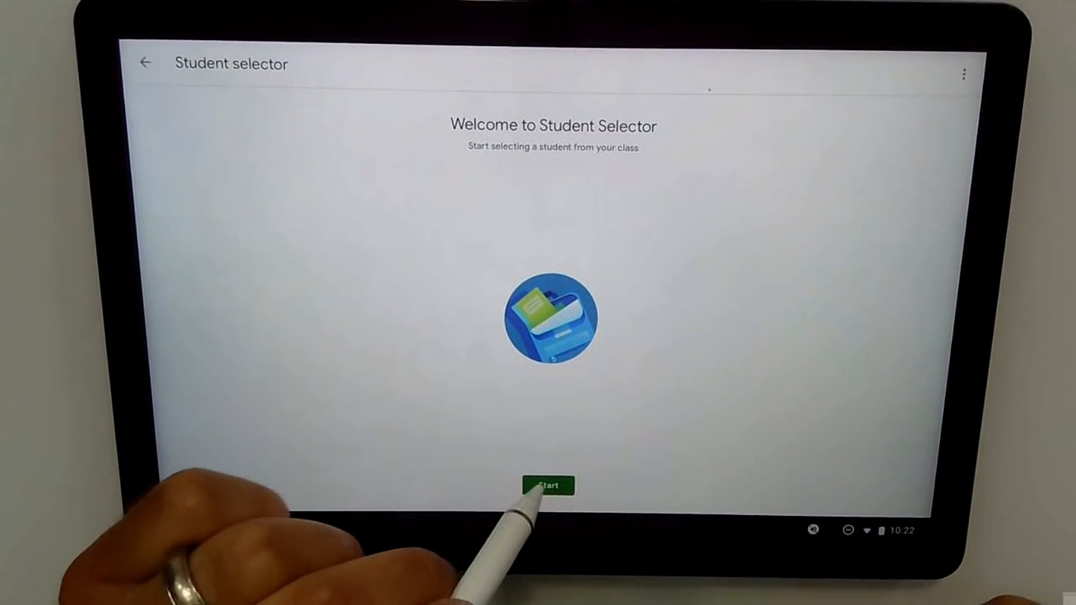
left_click(548, 485)
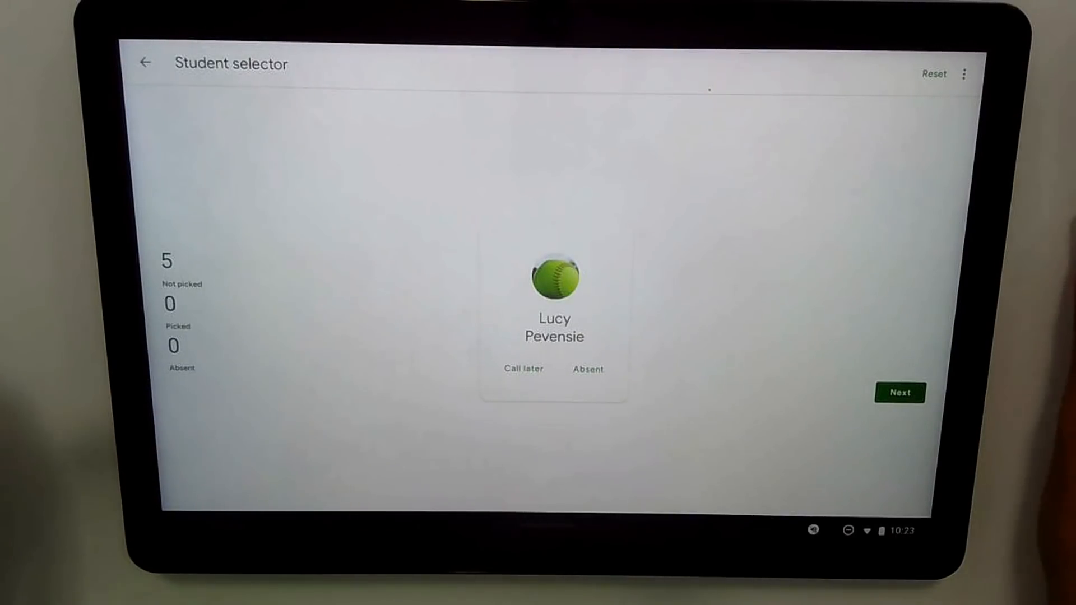
mouse_move(151, 453)
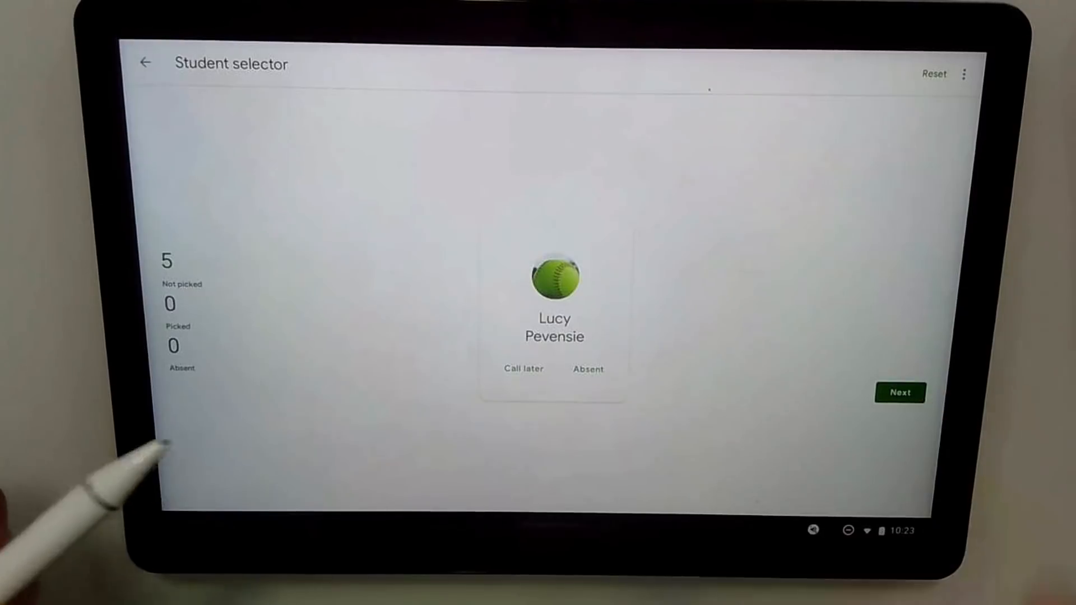
- Cycle students with Next, mark one absent, and set one to call later, leaving Susan Pevensie showing
left_click(900, 392)
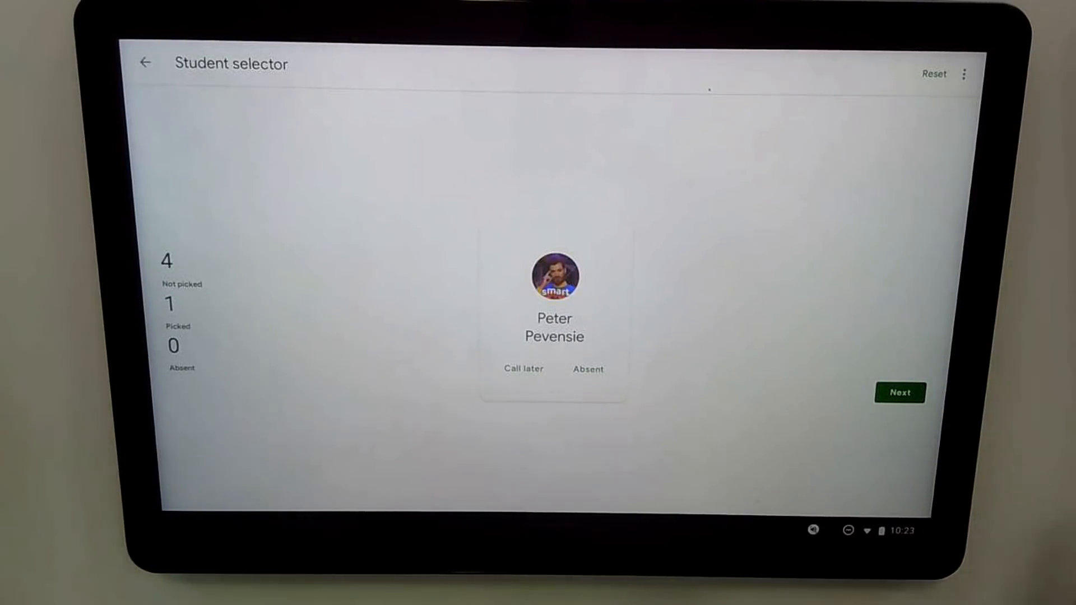
left_click(900, 392)
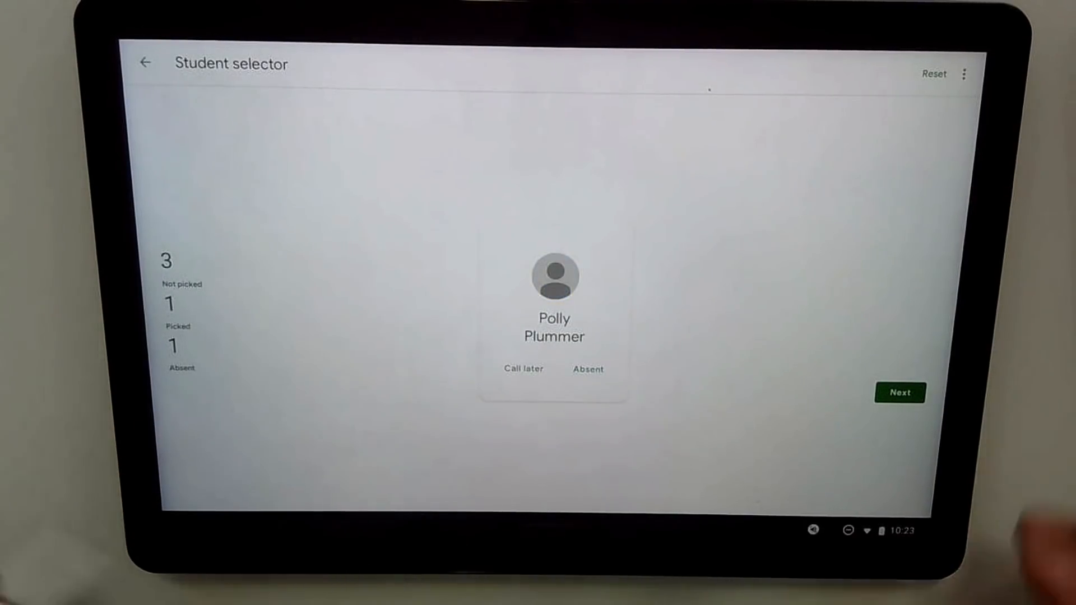
left_click(901, 393)
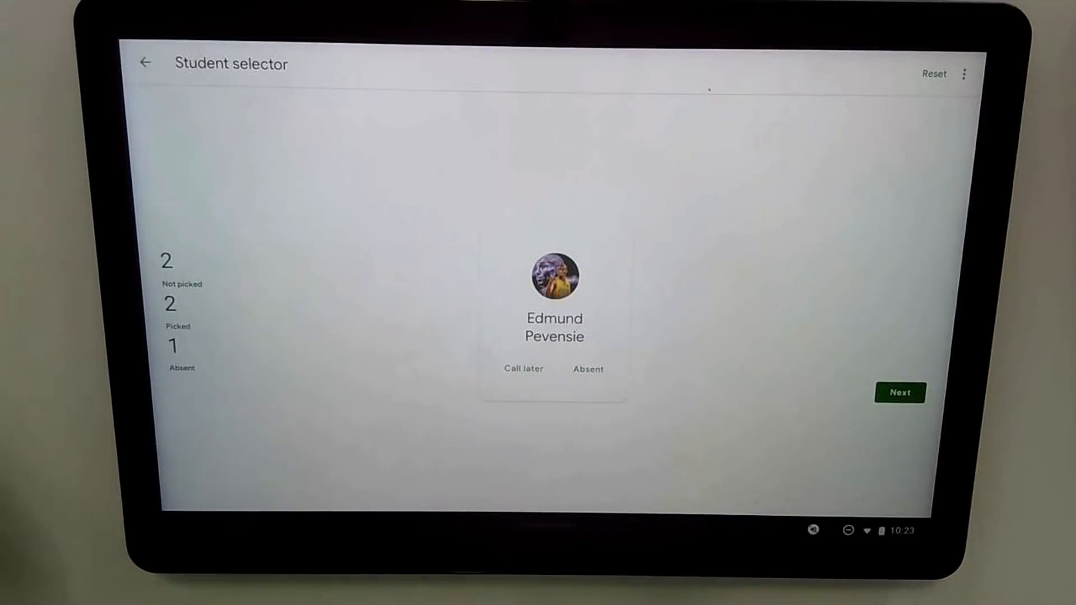
mouse_move(447, 378)
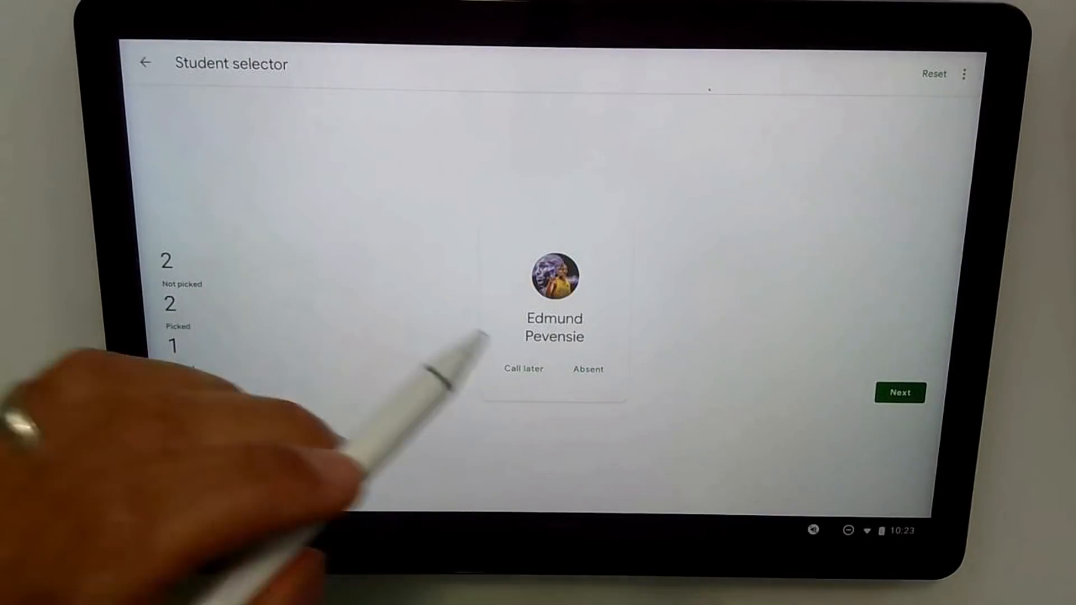
left_click(900, 393)
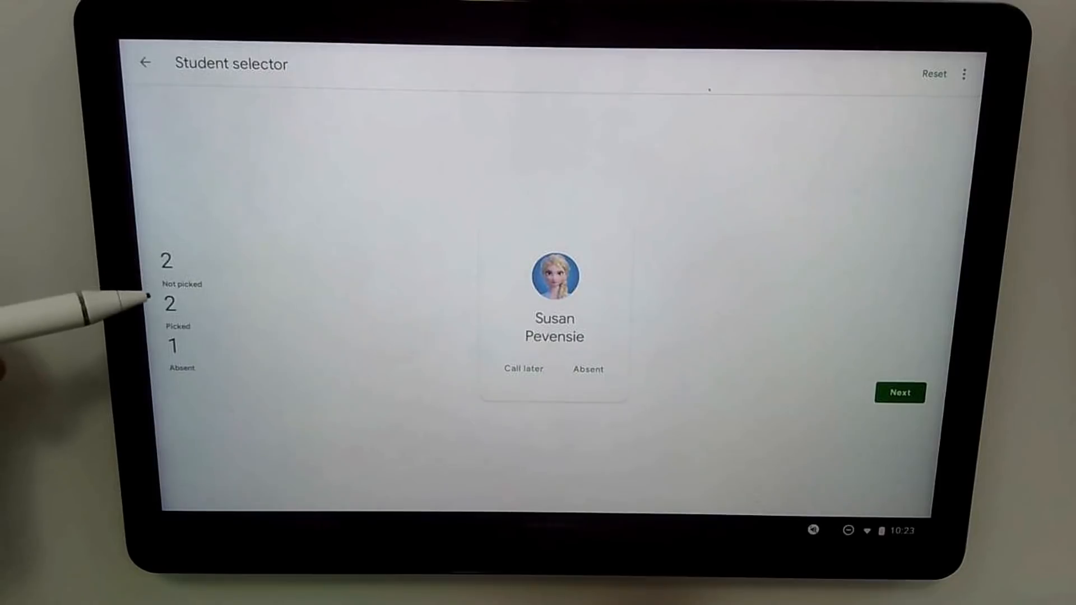
mouse_move(158, 368)
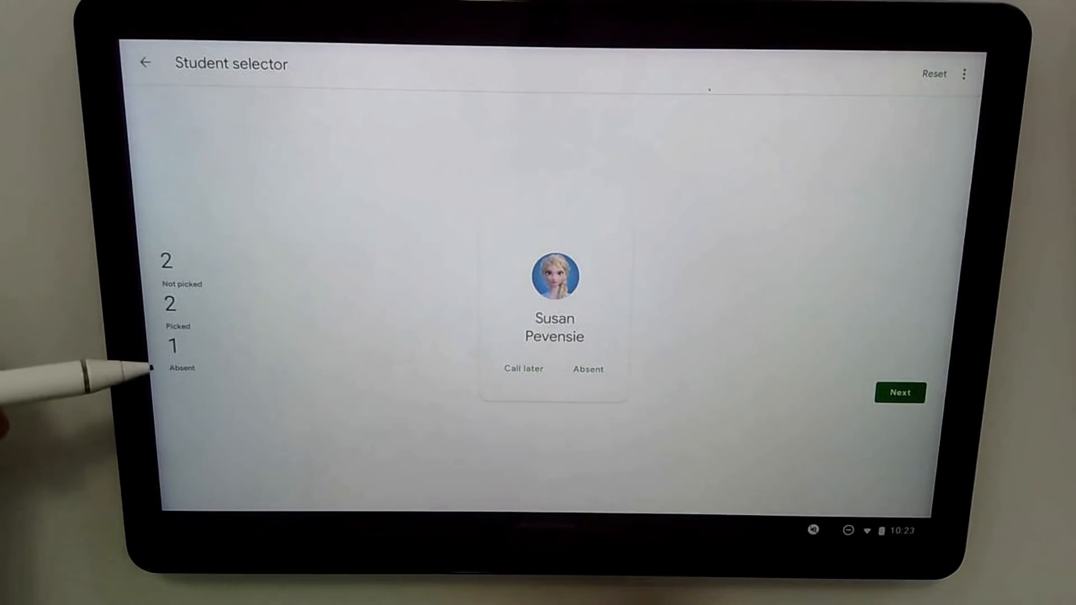
mouse_move(145, 336)
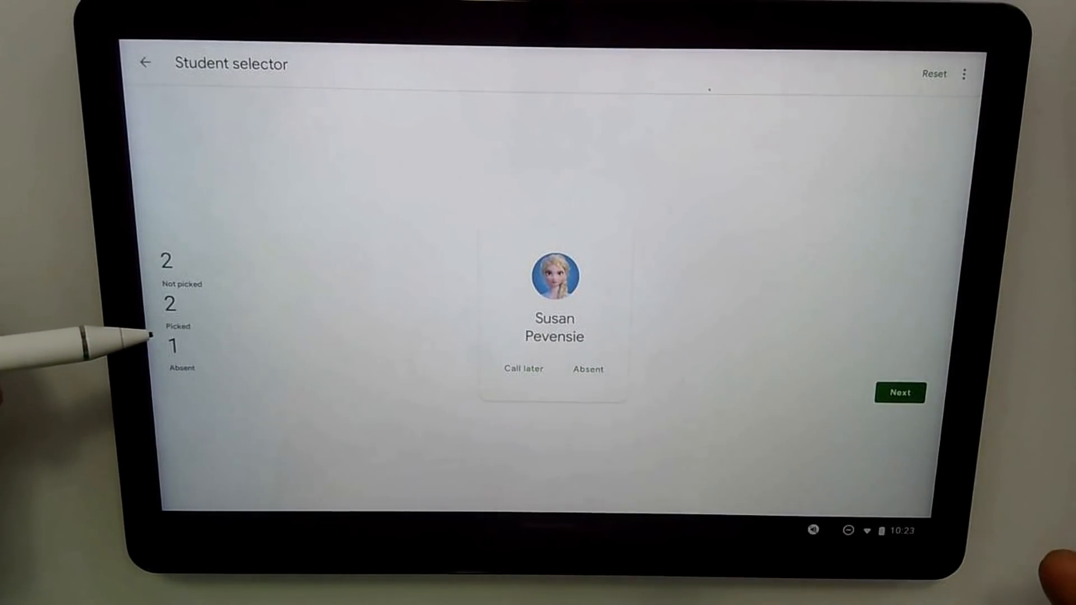
mouse_move(103, 322)
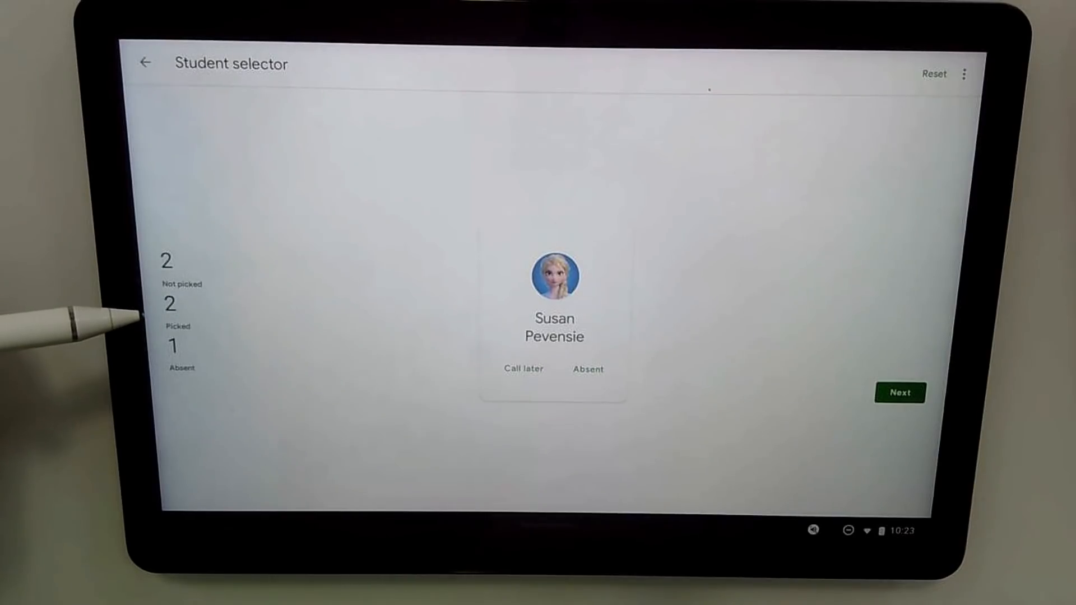